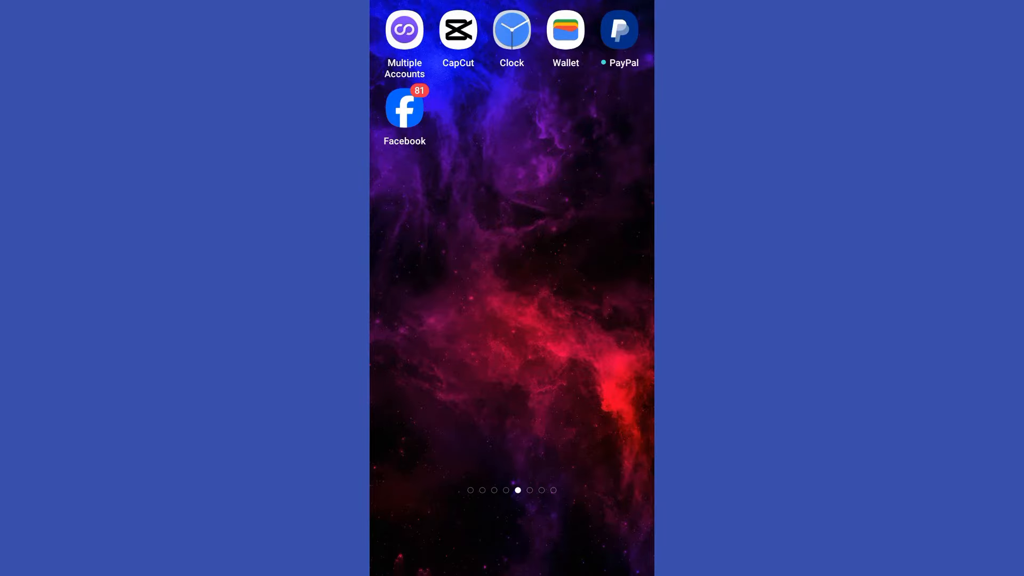
Launch the Facebook app to reach the home news feed
{"action": "left_click", "coordinate": [405, 108]}
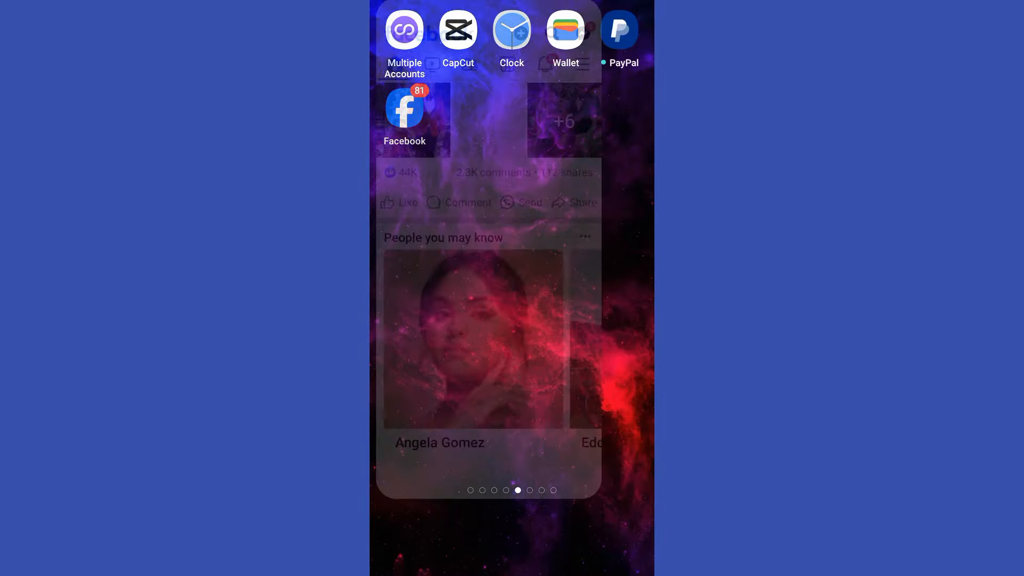
{"action": "left_click", "coordinate": [404, 108]}
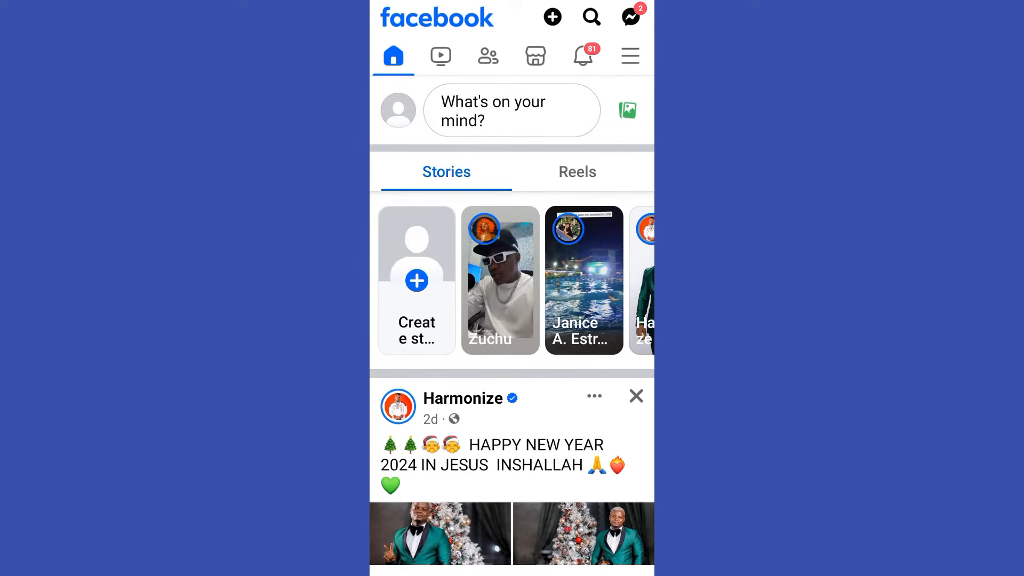
Go to your own profile via the menu and reveal the Photos, Reels and Events sections
{"action": "left_click", "coordinate": [631, 55]}
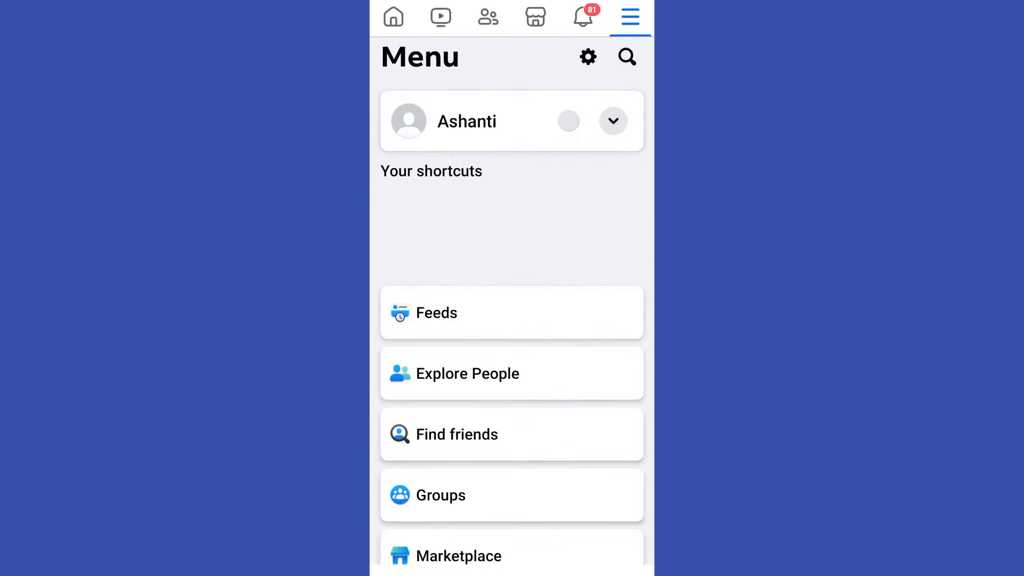
{"action": "left_click", "coordinate": [466, 122]}
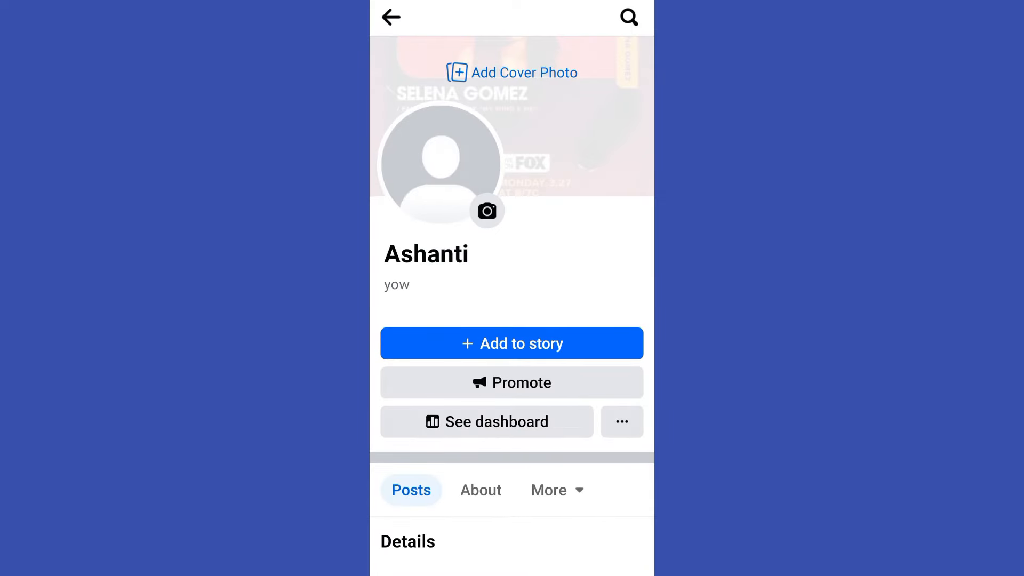
{"action": "scroll", "scroll_direction": "down", "scroll_amount": 3}
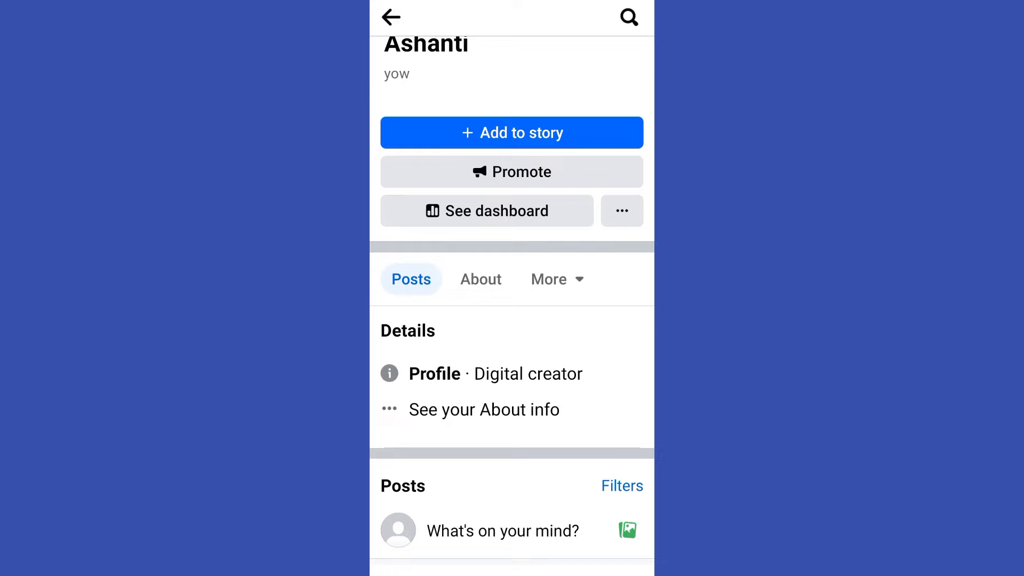
{"action": "scroll", "scroll_direction": "down", "scroll_amount": 3}
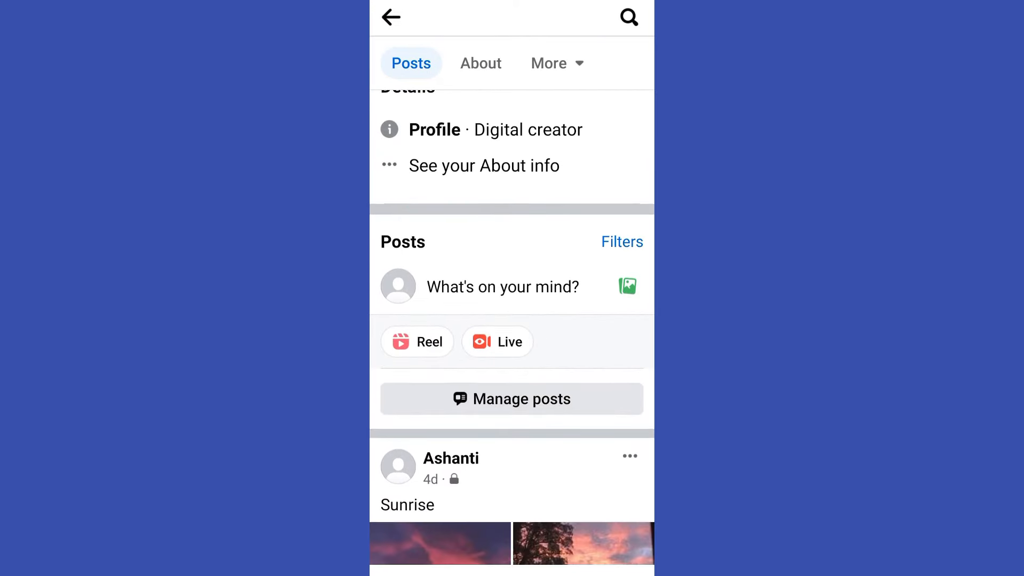
{"action": "scroll", "scroll_direction": "down", "scroll_amount": 3}
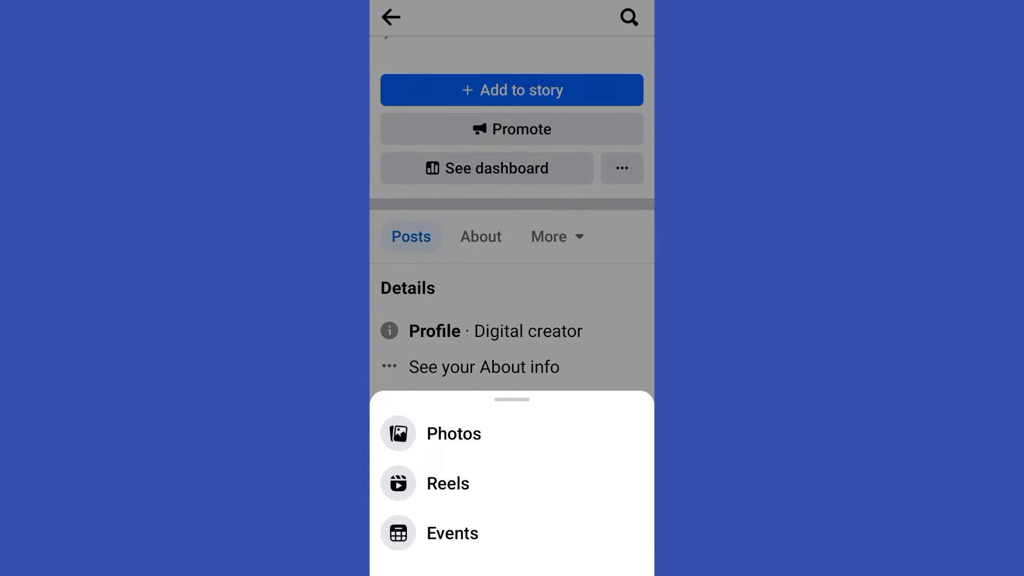
From your photos section, start a new album form with privacy Only me
{"action": "left_click", "coordinate": [453, 434]}
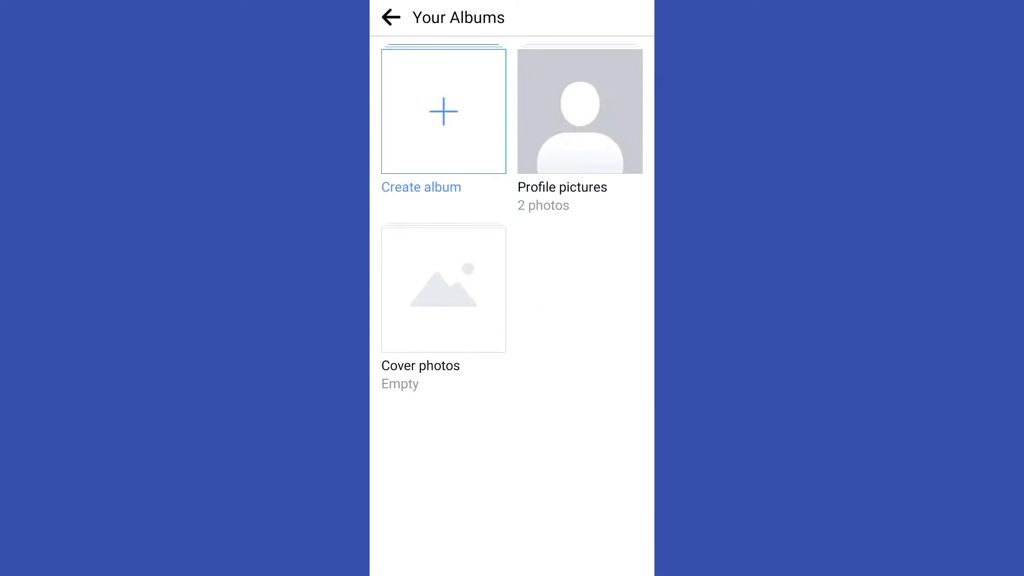
{"action": "left_click", "coordinate": [443, 112]}
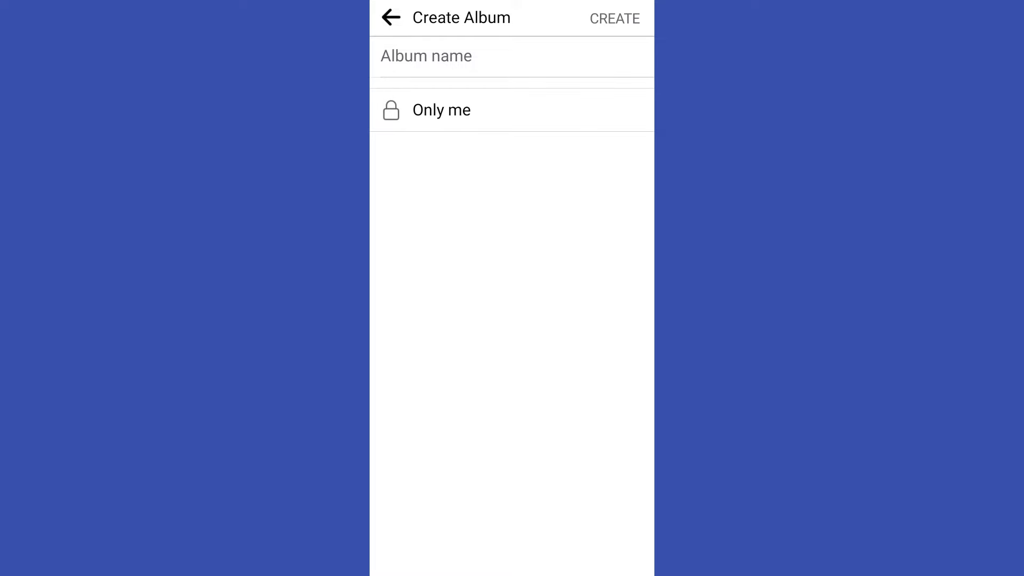
Create an empty Only me album named 'Mine'
{"action": "left_click", "coordinate": [426, 55]}
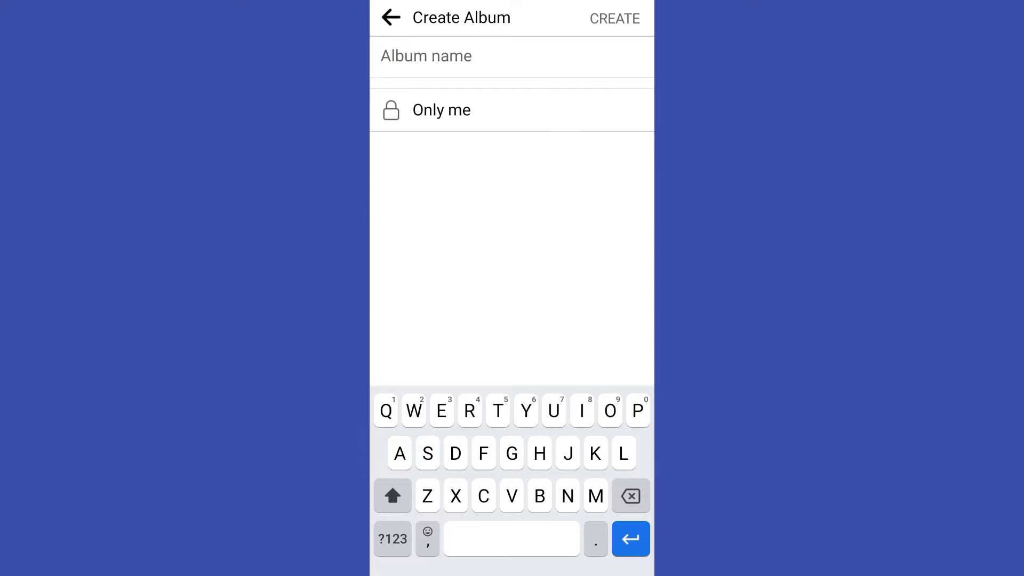
{"action": "type", "text": "Mine"}
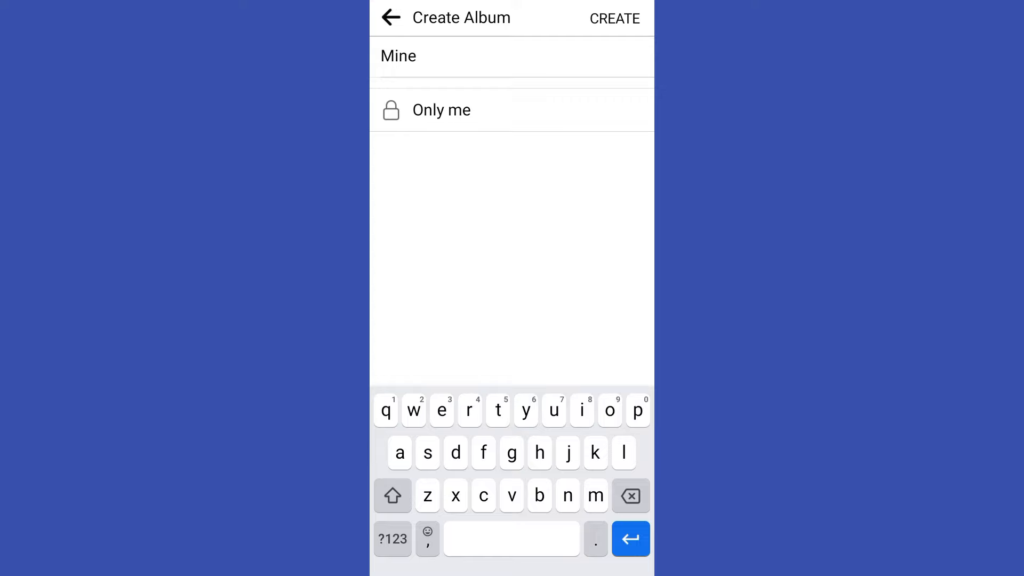
{"action": "left_click", "coordinate": [614, 19]}
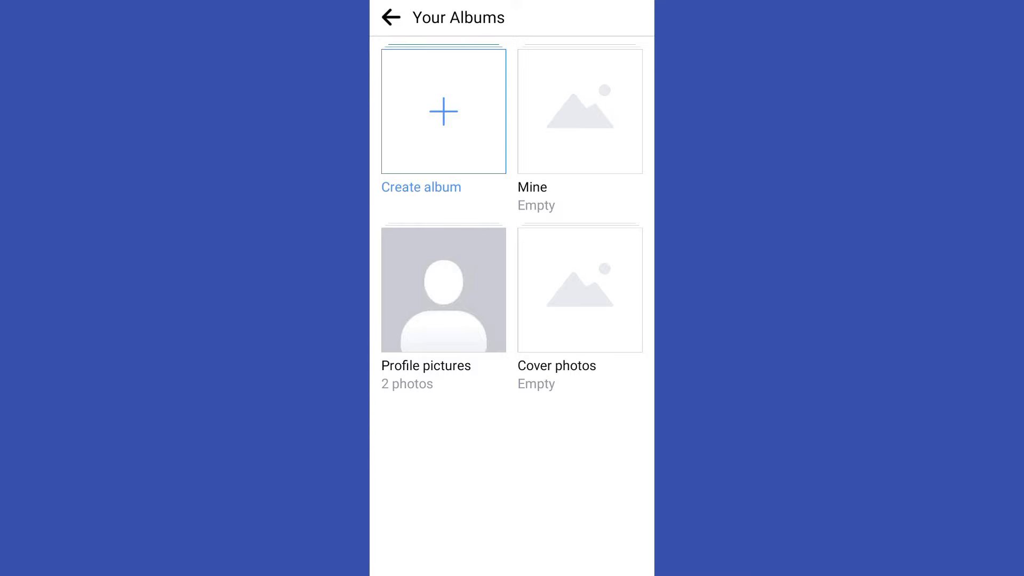
Add the two puppy photos to the Mine album, posting with Only me privacy
{"action": "left_click", "coordinate": [579, 112]}
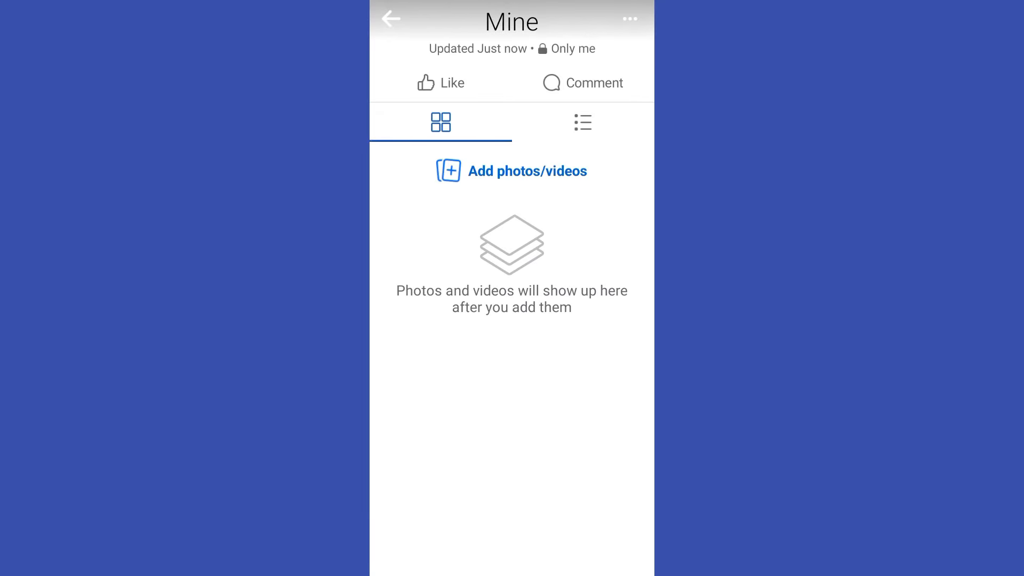
{"action": "left_click", "coordinate": [511, 171]}
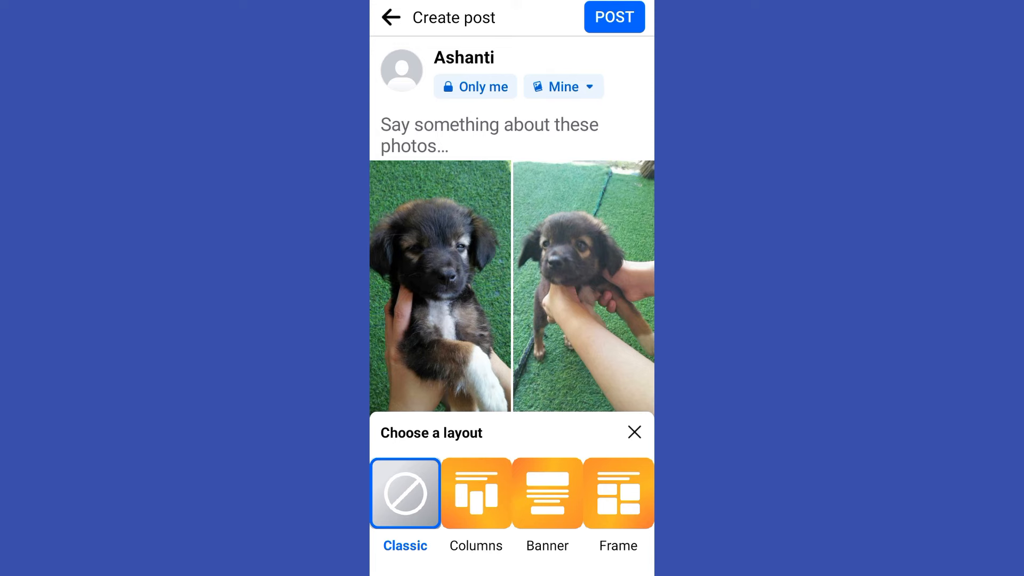
{"action": "left_click", "coordinate": [614, 16]}
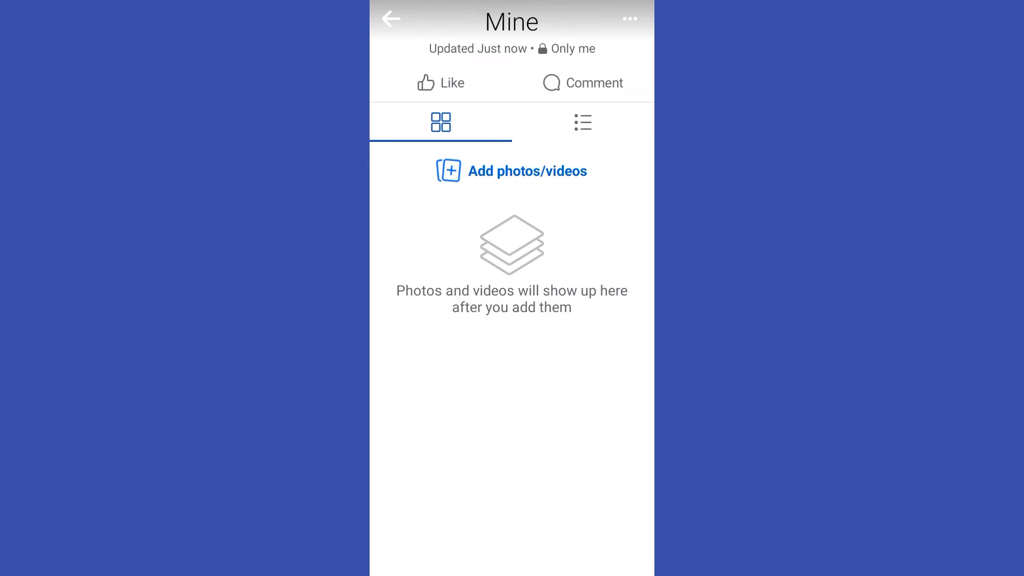
Reopen the Mine album from Your Albums to confirm it holds the 2 puppy photos
{"action": "left_click", "coordinate": [395, 20]}
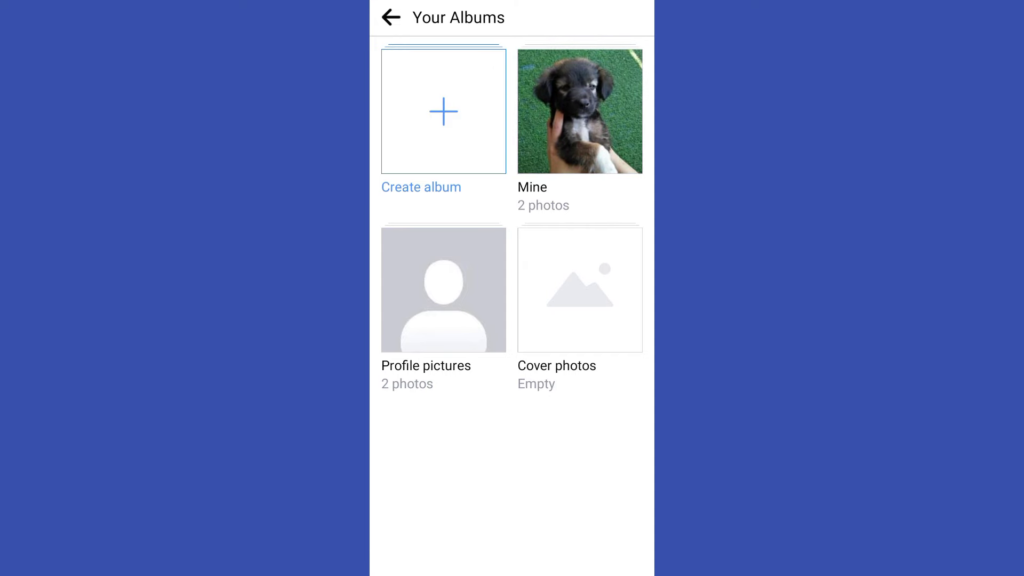
{"action": "left_click", "coordinate": [580, 112]}
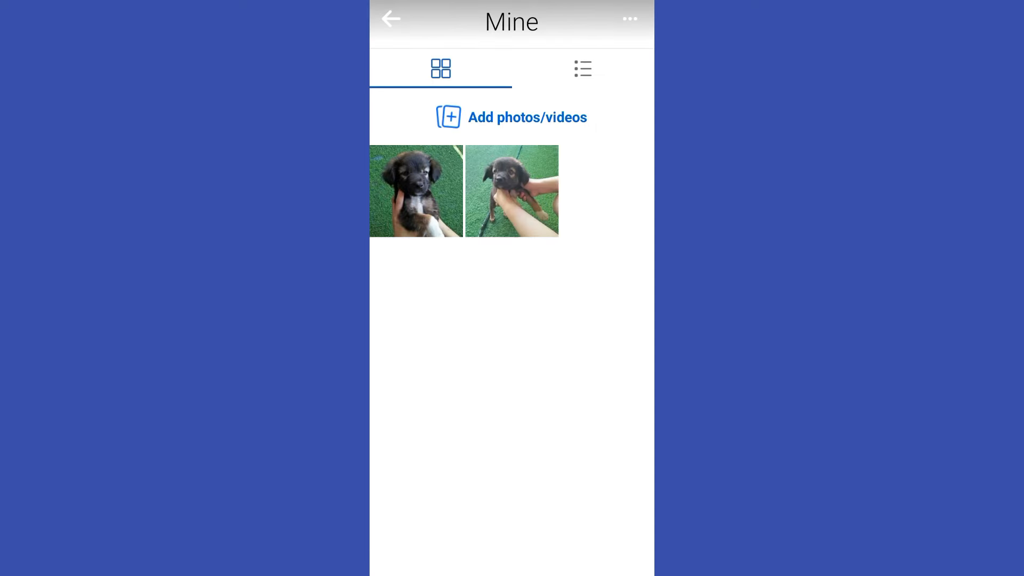